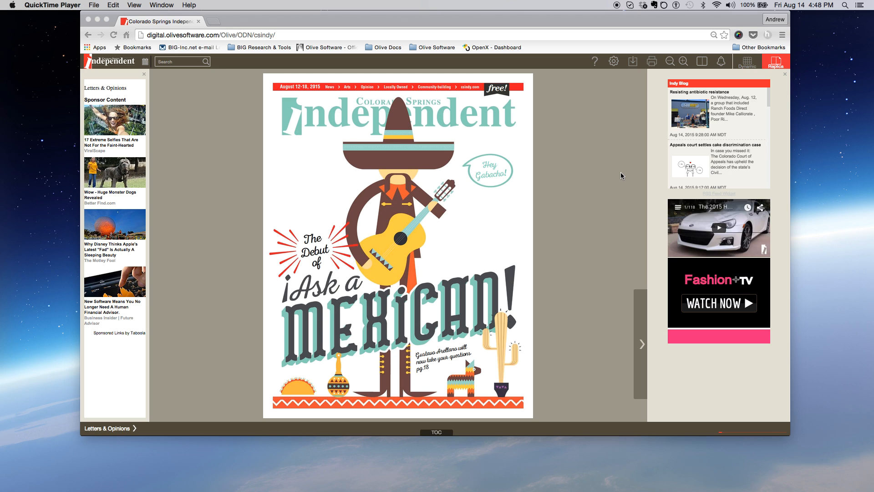
{"action": "mouse_move", "coordinate": [588, 204]}
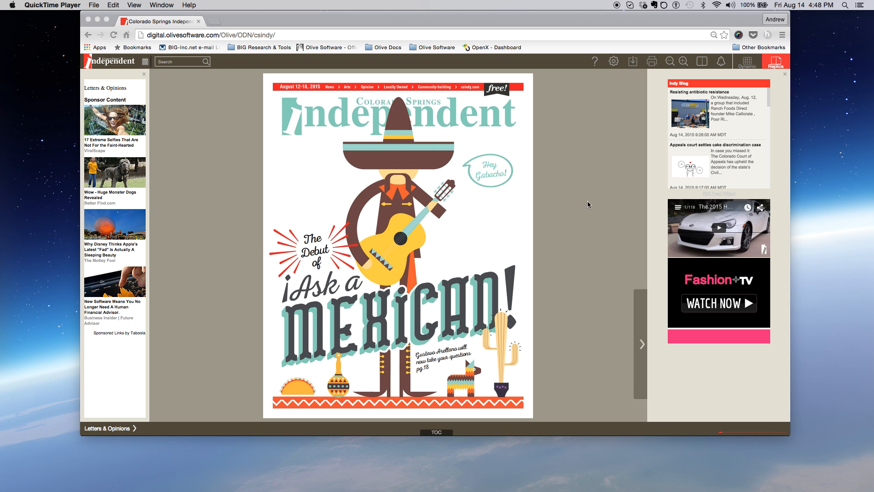
{"action": "mouse_move", "coordinate": [572, 278]}
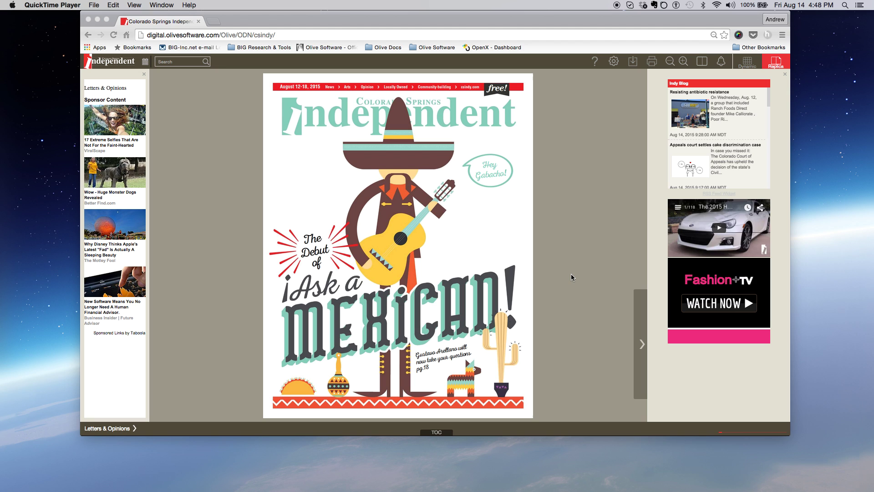
{"action": "mouse_move", "coordinate": [608, 326]}
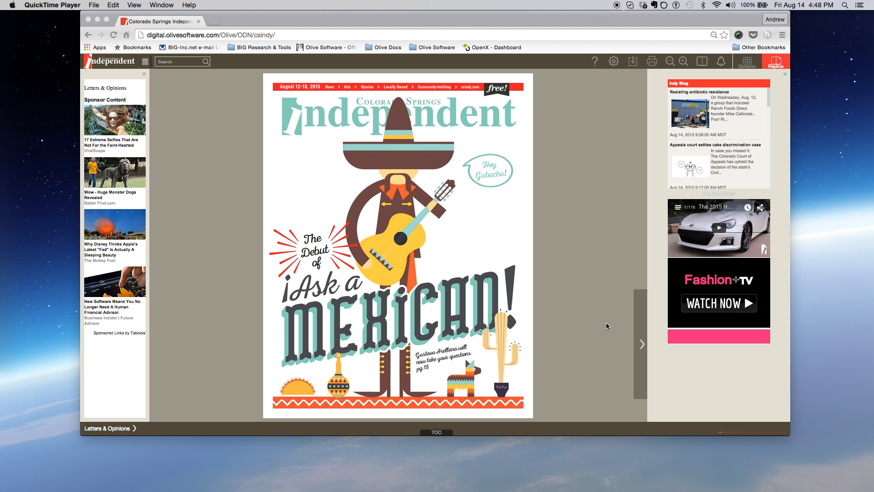
{"action": "mouse_move", "coordinate": [643, 331]}
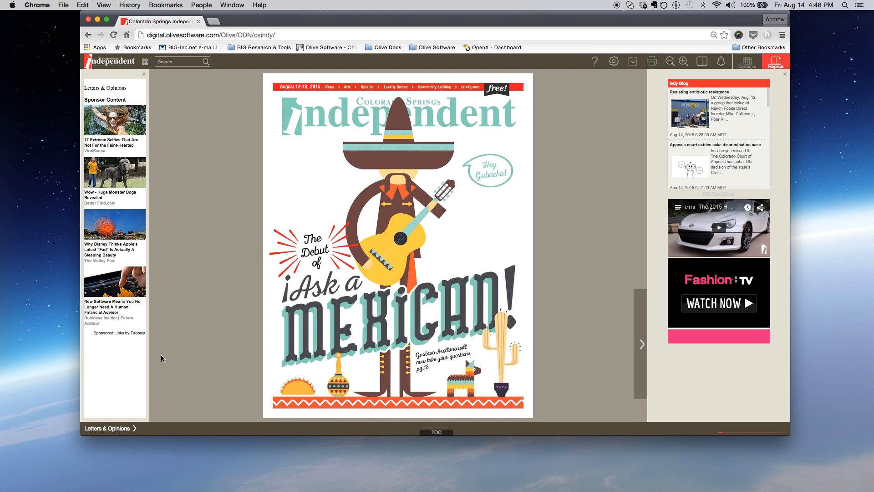
{"action": "mouse_move", "coordinate": [642, 332]}
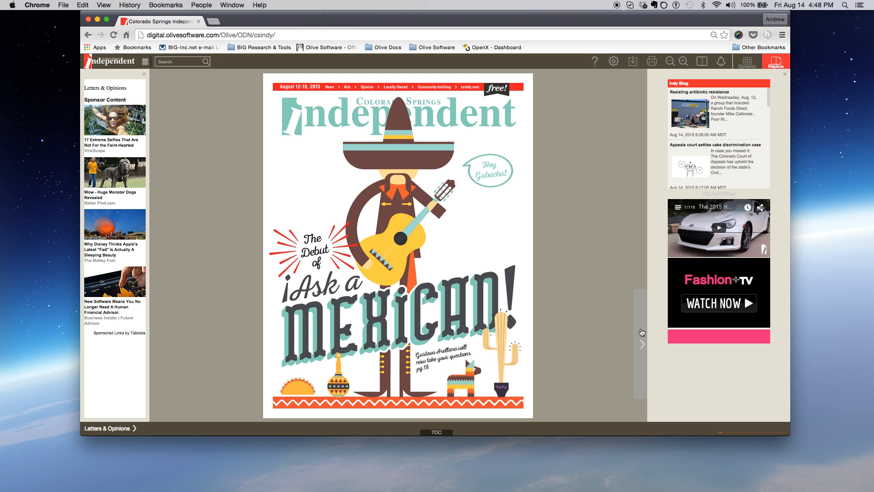
{"action": "mouse_move", "coordinate": [642, 327]}
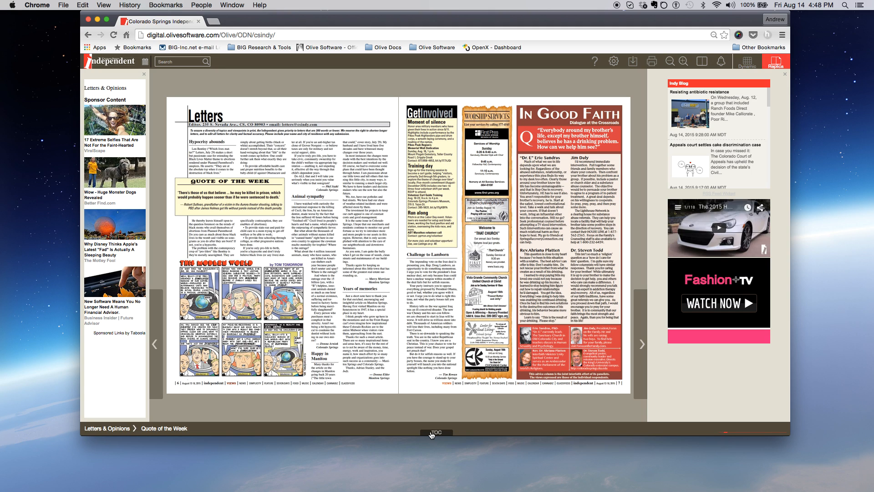
- Jump via the page thumbnail strip to the pages 16-17 Noted/SimpliCity spread
{"action": "left_click", "coordinate": [432, 432]}
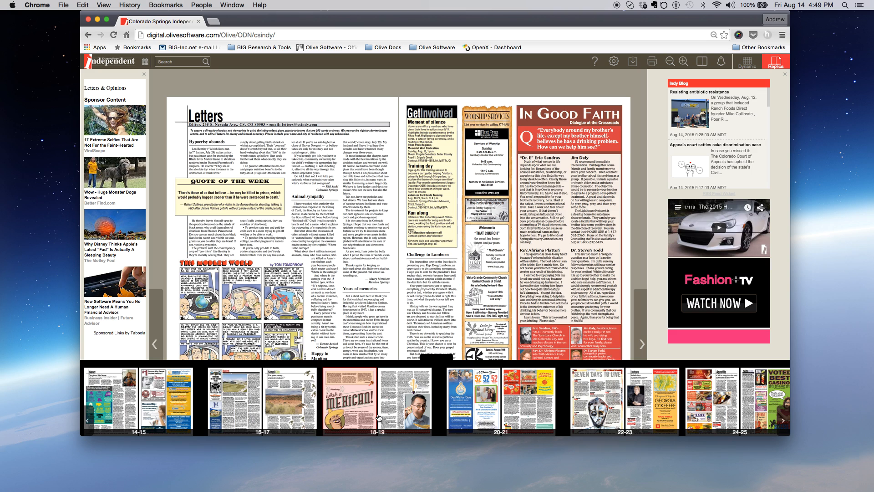
{"action": "mouse_move", "coordinate": [346, 396]}
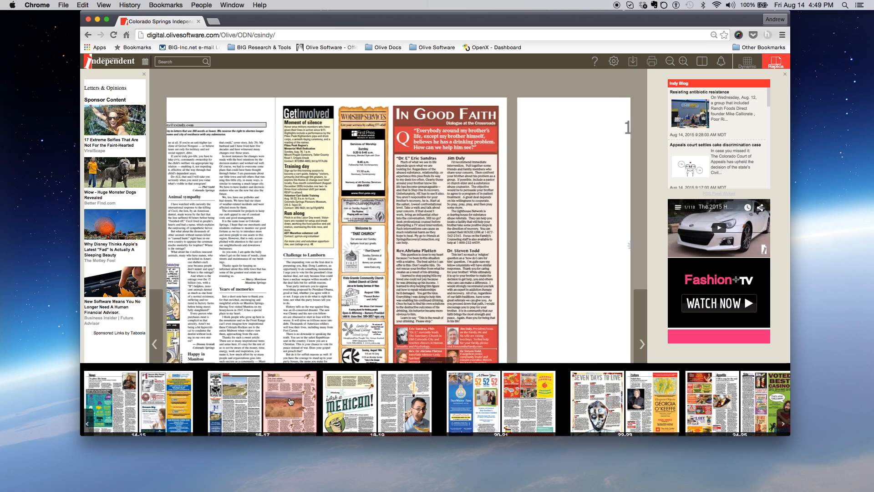
{"action": "left_click", "coordinate": [289, 402]}
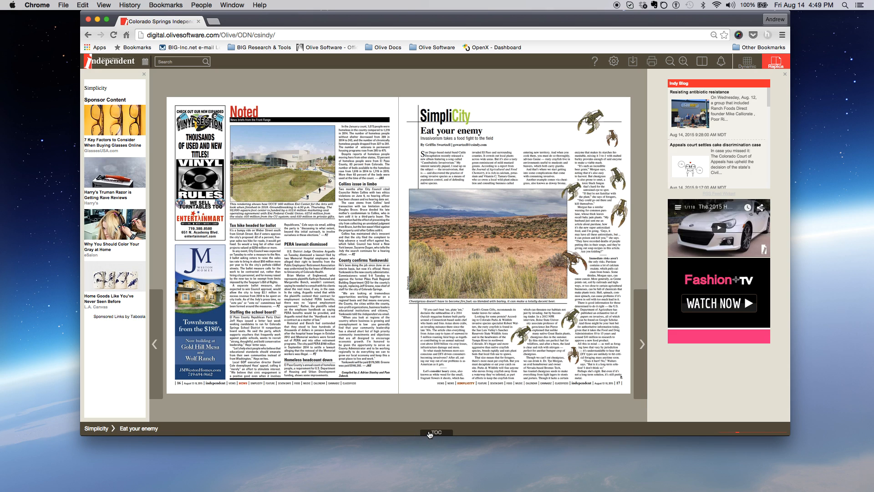
{"action": "mouse_move", "coordinate": [300, 437]}
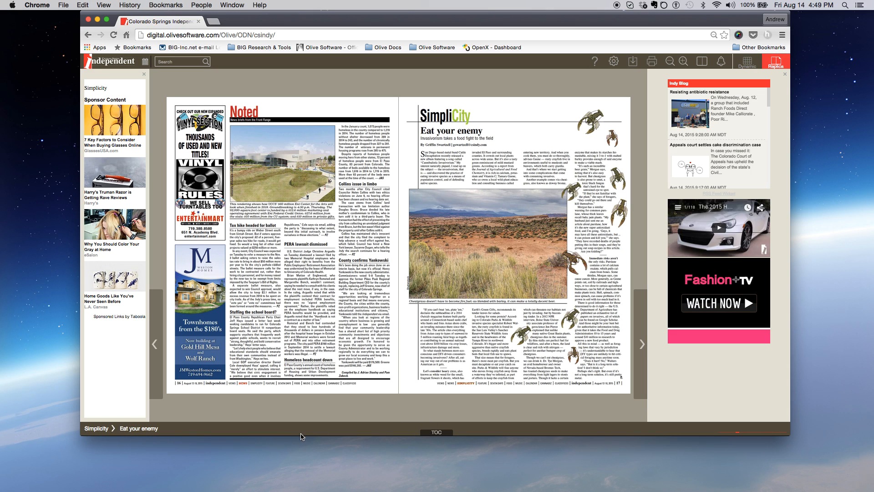
- Use the breadcrumb menus to reach Odds & Ends and the Good Dirt article "Romancing the stone."
{"action": "left_click", "coordinate": [95, 428]}
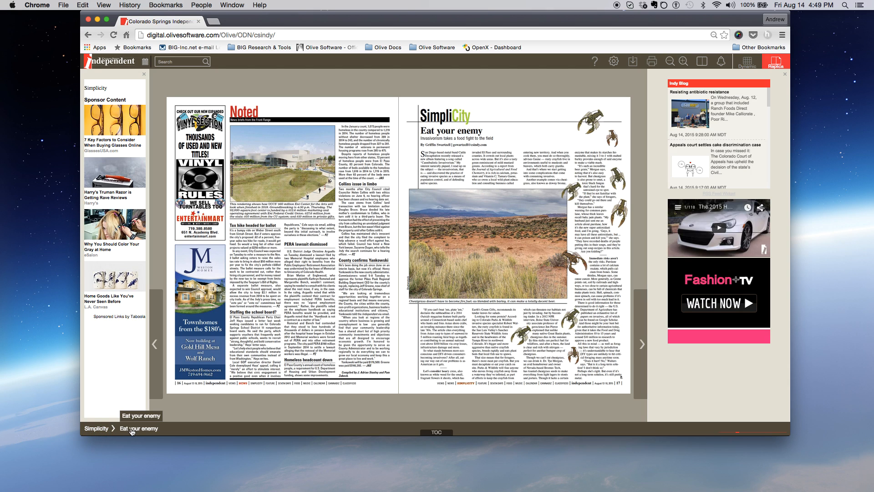
{"action": "left_click", "coordinate": [97, 428]}
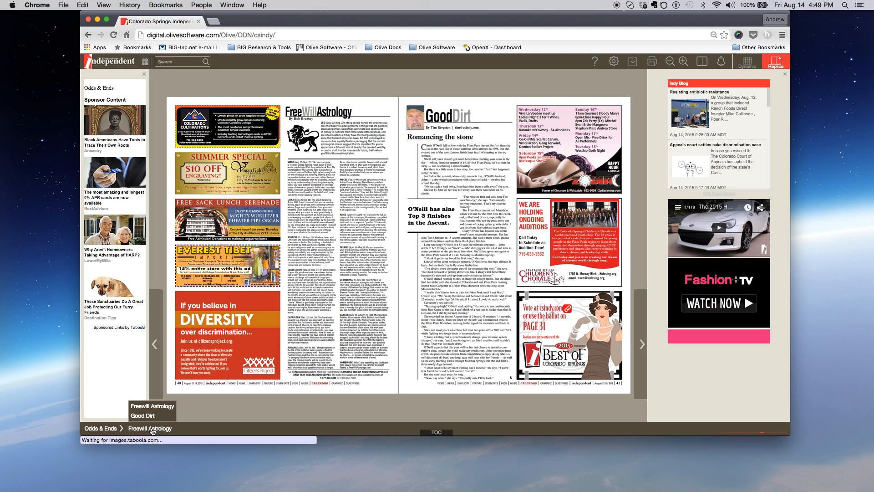
{"action": "mouse_move", "coordinate": [151, 420]}
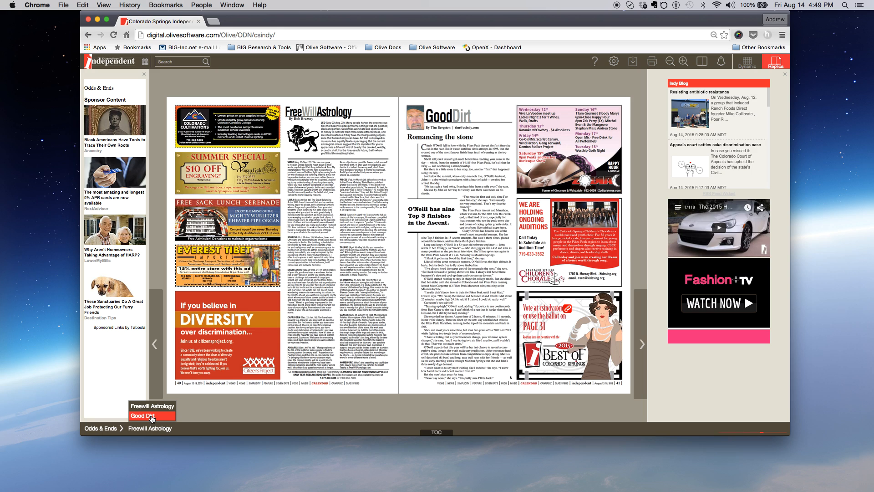
{"action": "left_click", "coordinate": [144, 415]}
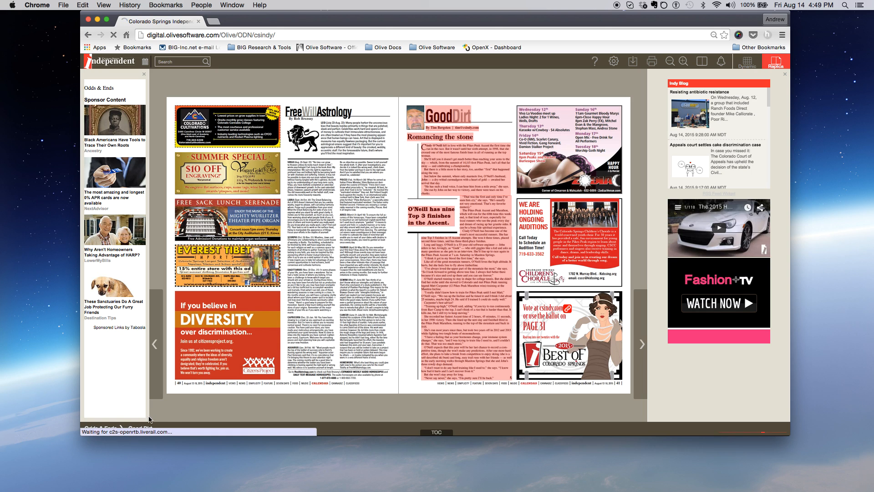
- Use the breadcrumb menus to return to News and highlight the Noted article
{"action": "left_click", "coordinate": [100, 428]}
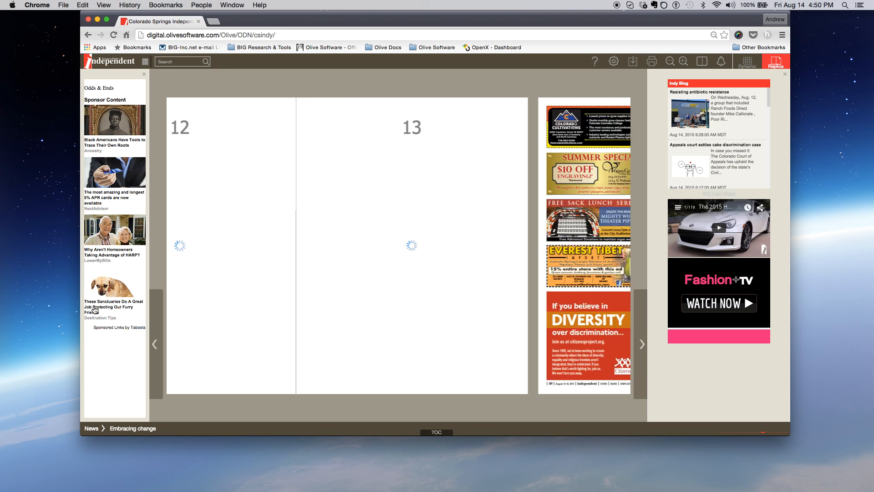
{"action": "left_click", "coordinate": [133, 428]}
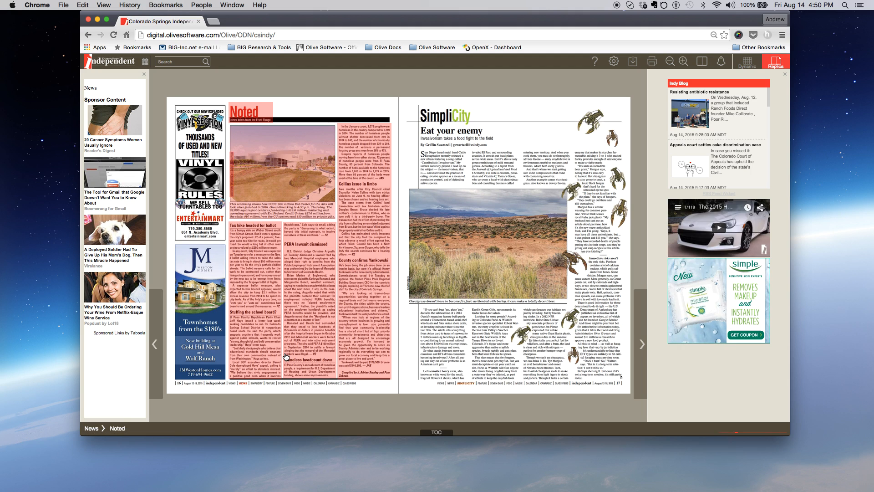
{"action": "mouse_move", "coordinate": [286, 355]}
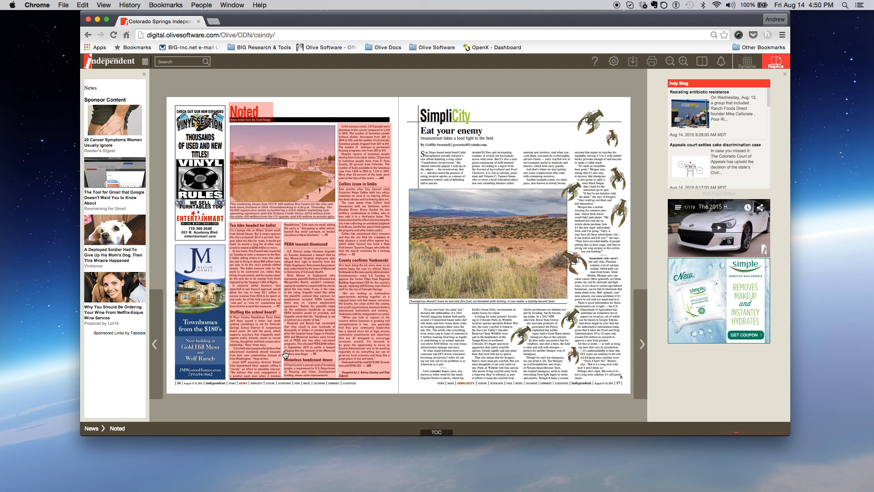